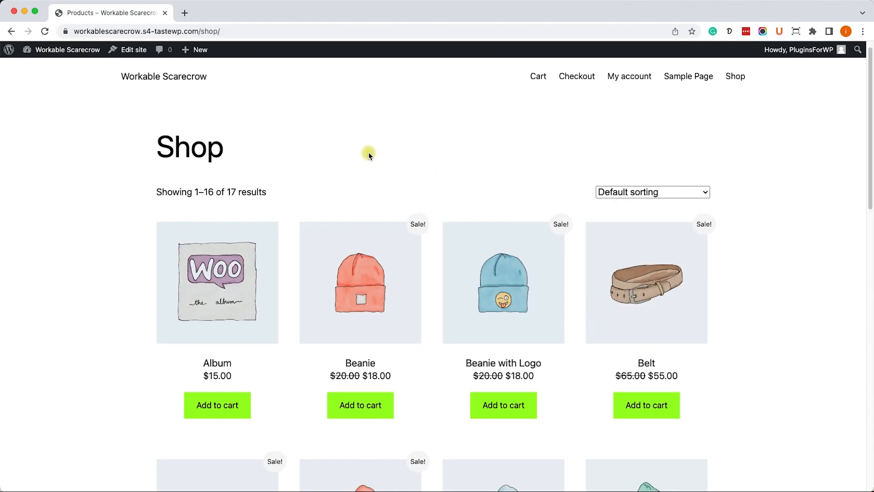
Add the $18.00 Beanie to the cart and view the cart page.
click(360, 405)
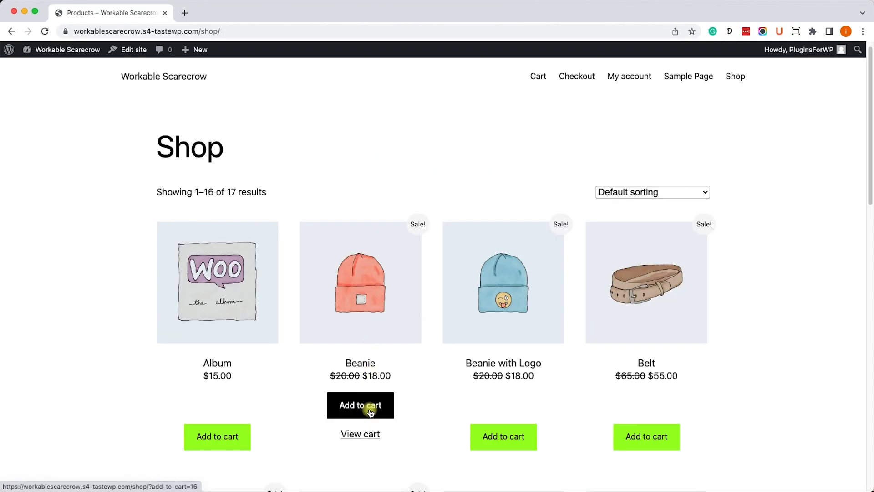
click(360, 434)
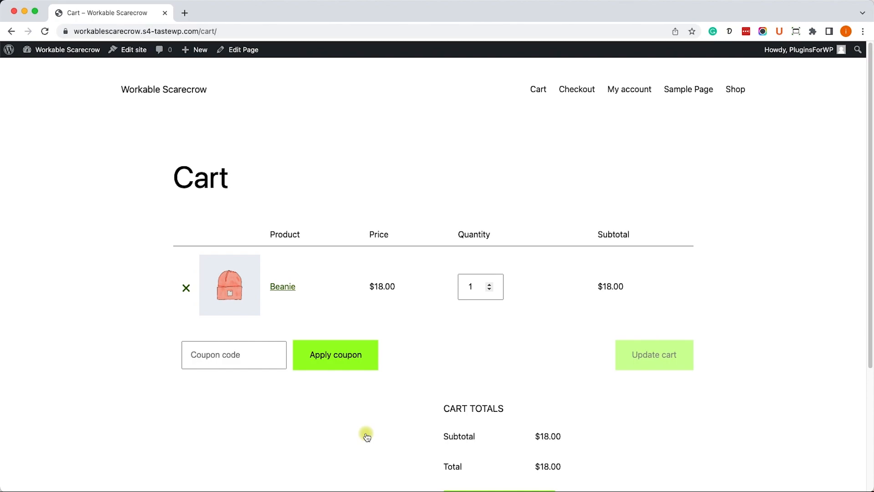
scroll(up, 3)
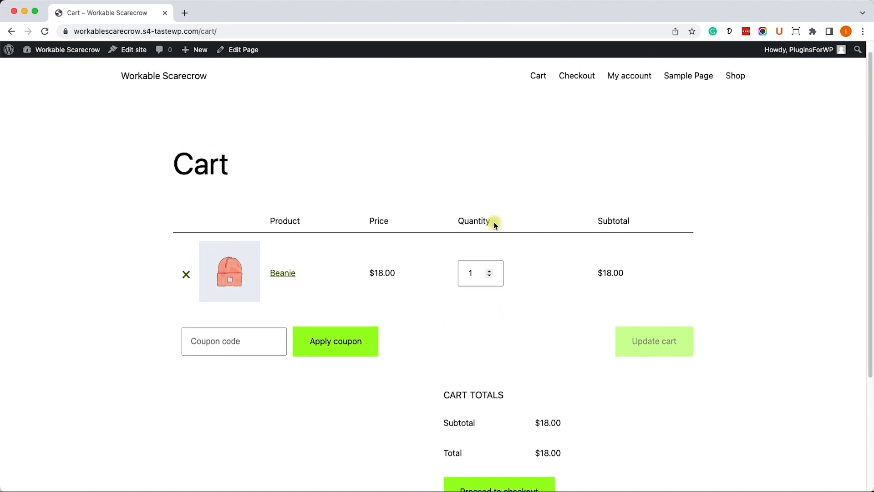
scroll(down, 3)
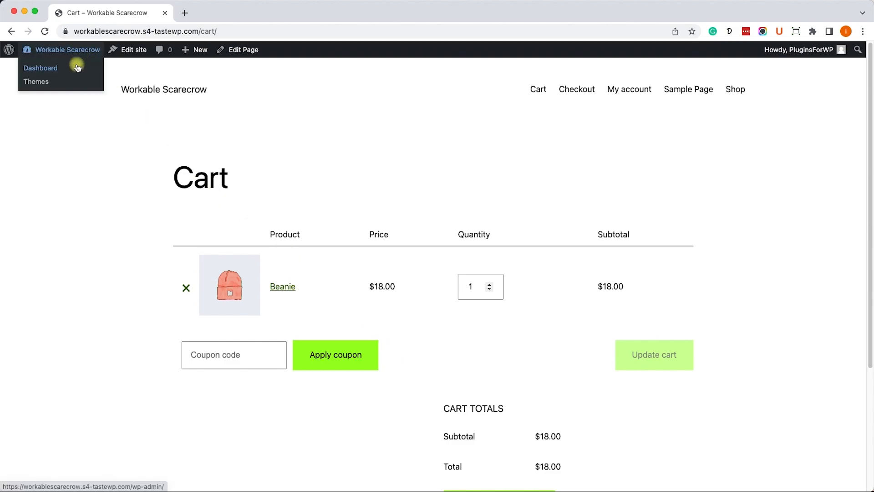
From the admin dashboard, go to Plugins > Add New and reveal the Upload Plugin form.
click(40, 68)
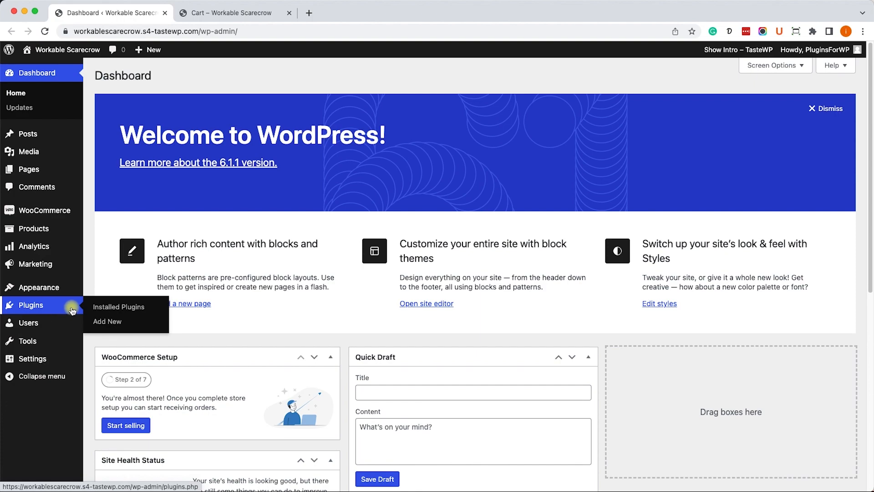
click(107, 322)
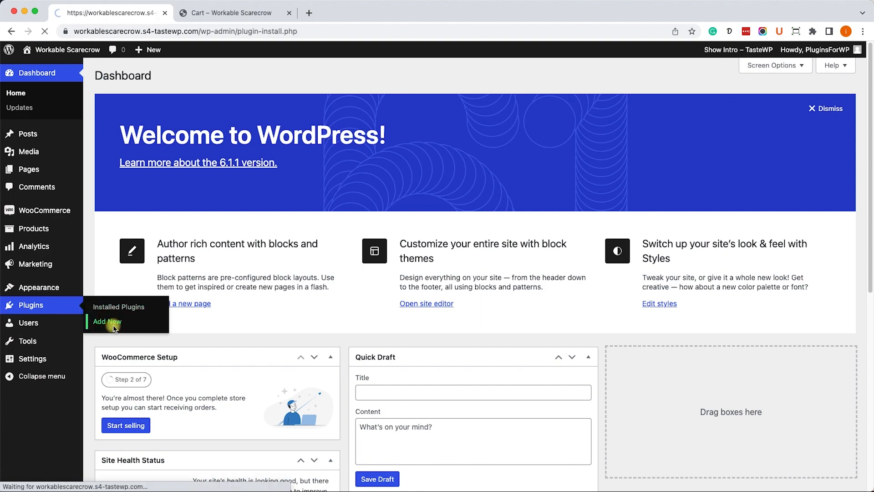
click(106, 321)
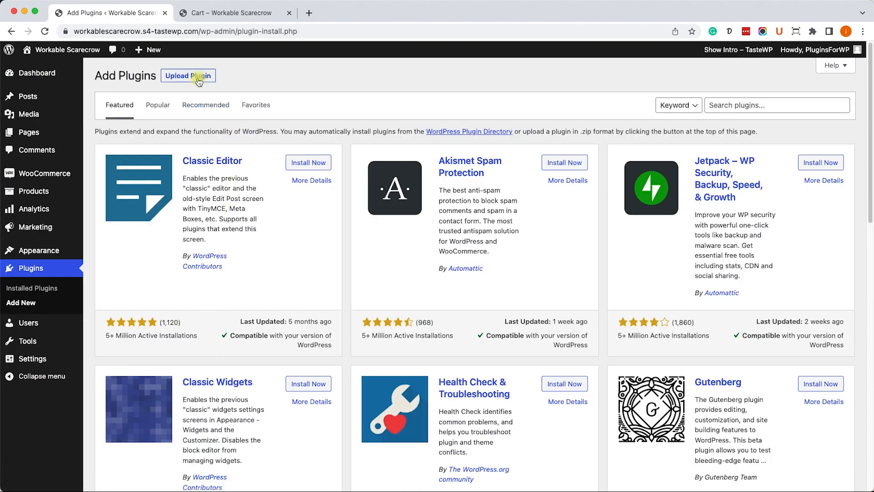
click(188, 75)
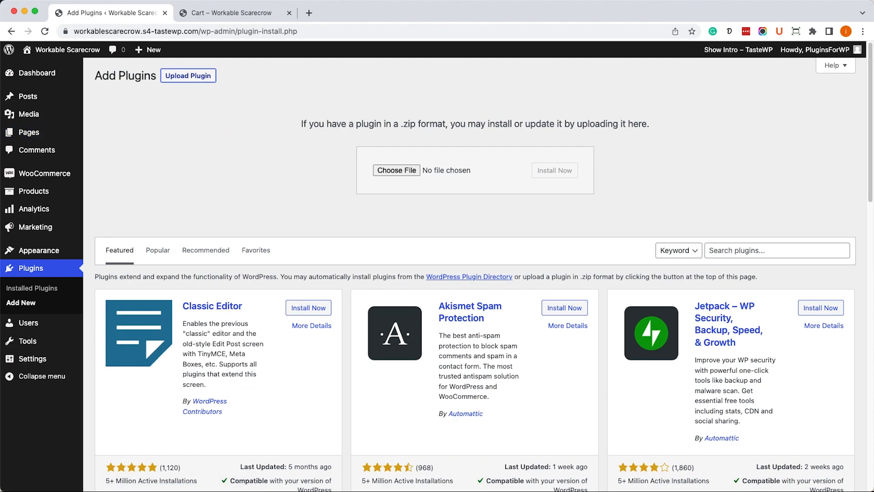
Upload the Cart Share & Save zip, install it, and activate the plugin.
click(397, 170)
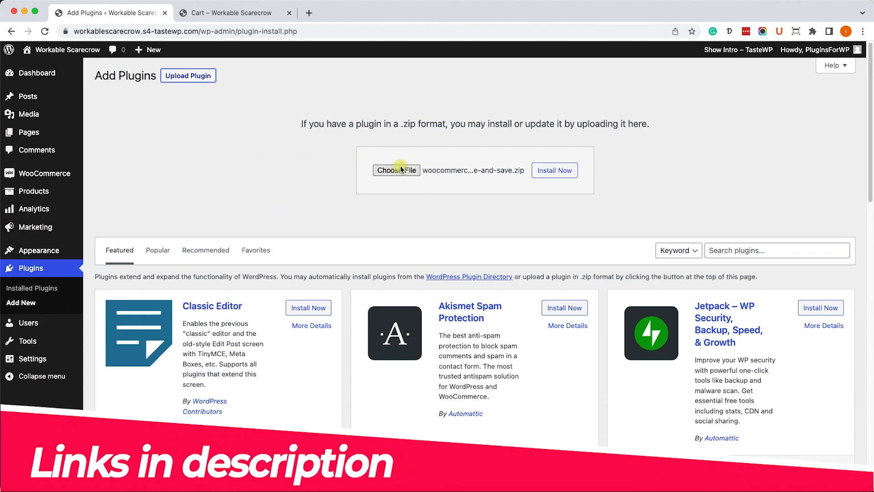
click(554, 170)
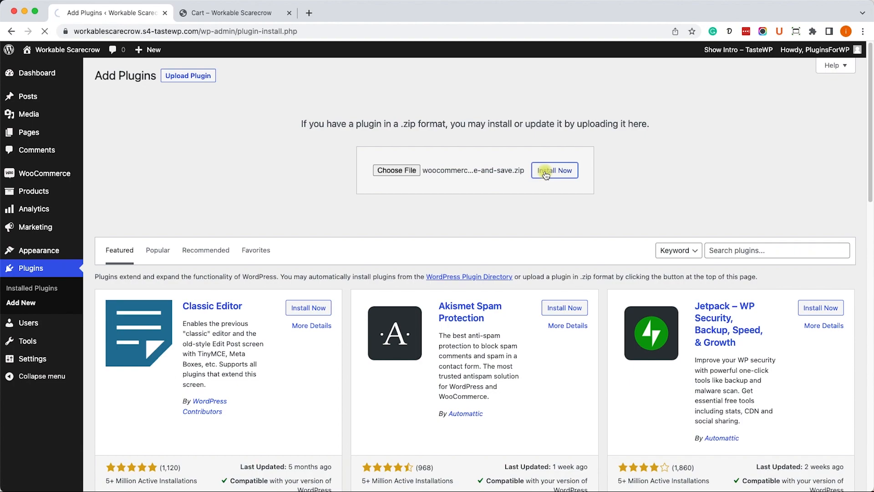
click(554, 169)
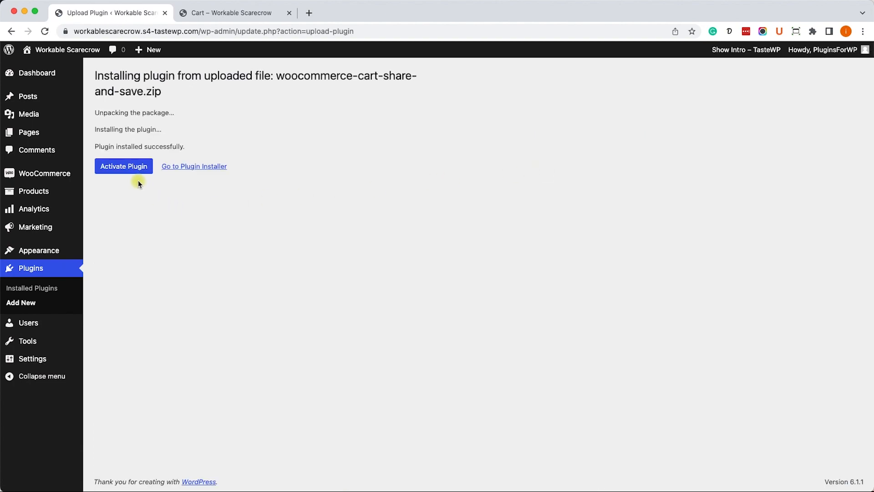
click(123, 166)
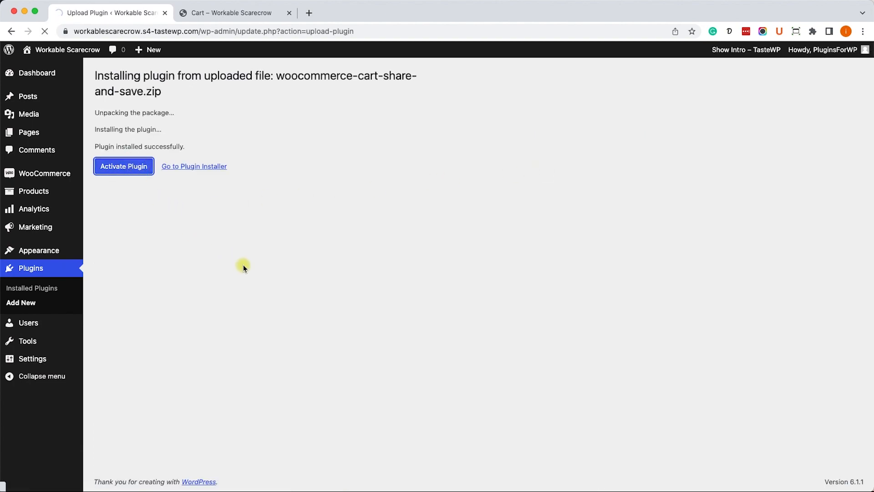
click(123, 167)
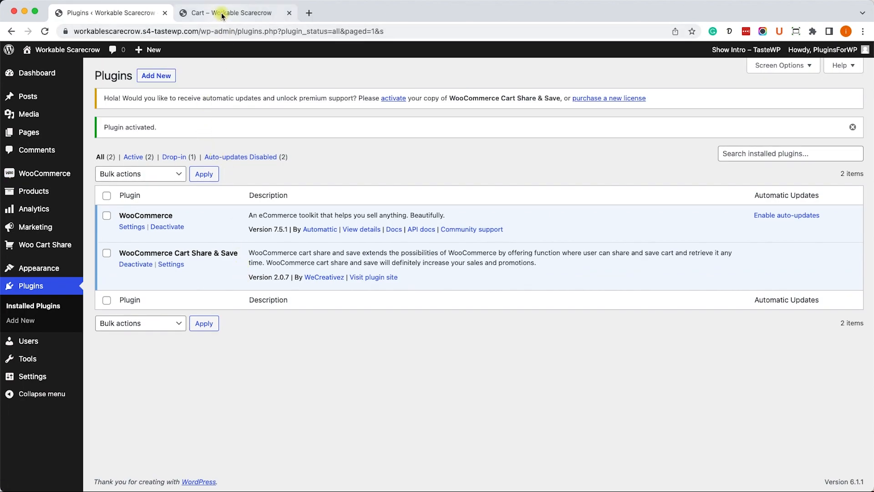
On the cart page, open Share cart and copy the cart's share link.
click(234, 12)
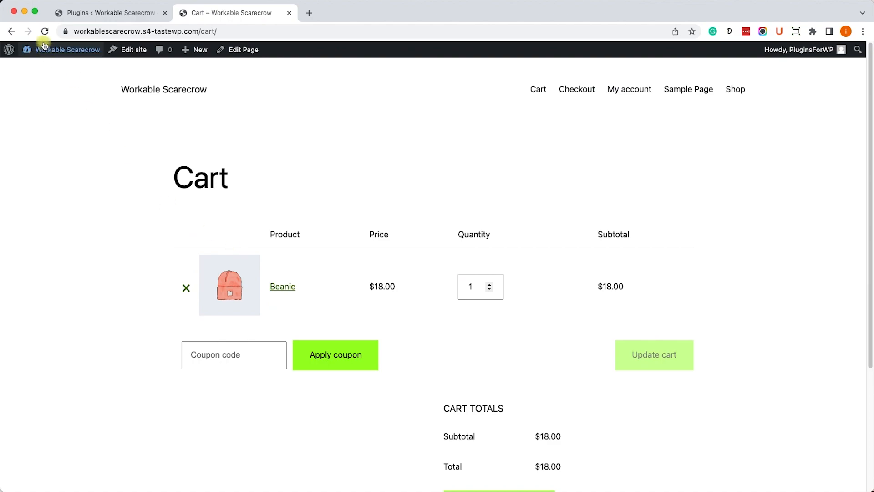
mouse_move(403, 357)
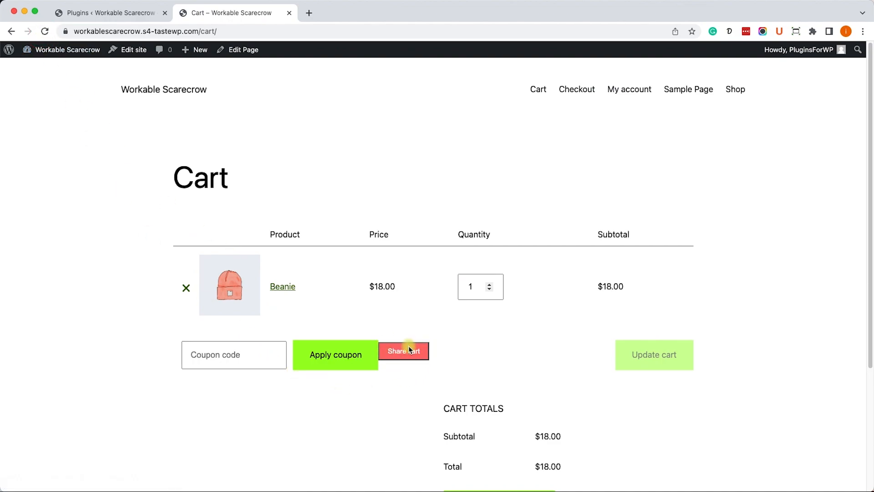
mouse_move(444, 355)
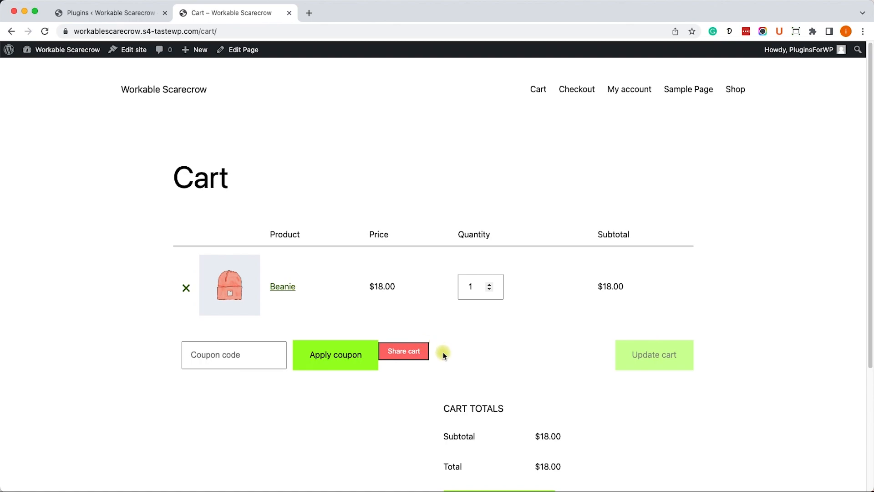
click(403, 351)
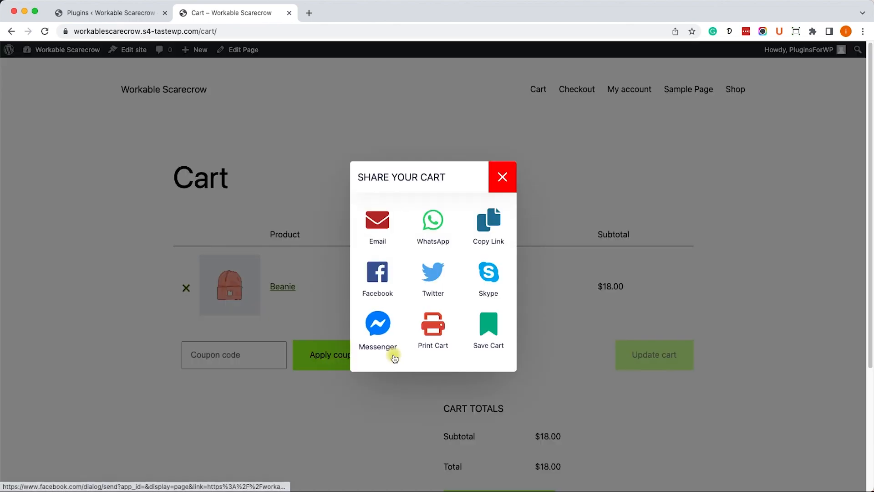
mouse_move(459, 288)
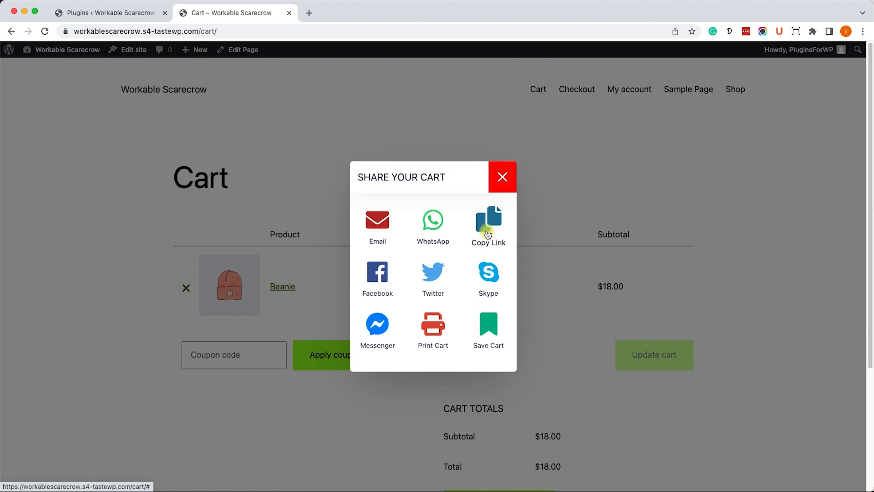
click(487, 221)
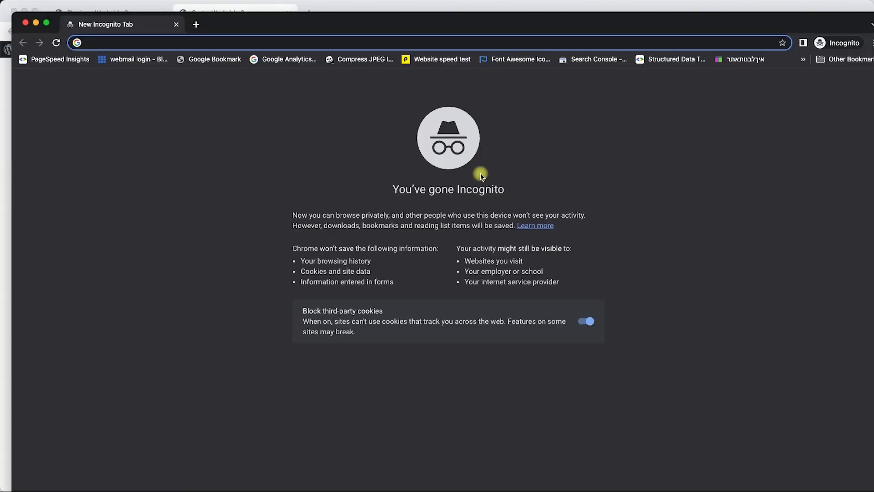
text(https://workablescarecrow.s4-tastewp.com/cart-share/pguov)
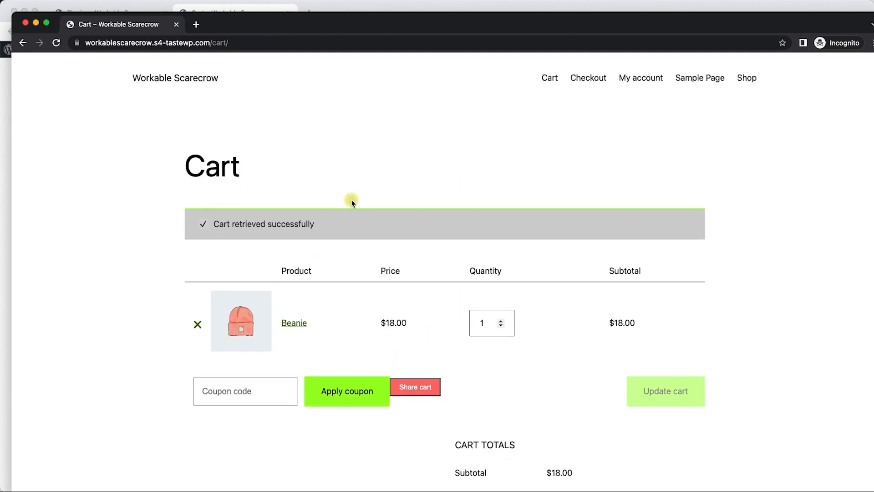
scroll(down, 3)
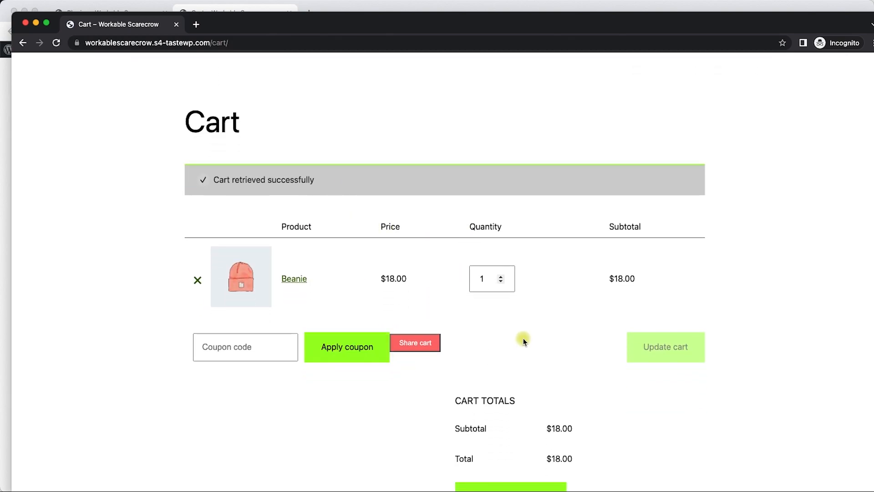
mouse_move(517, 345)
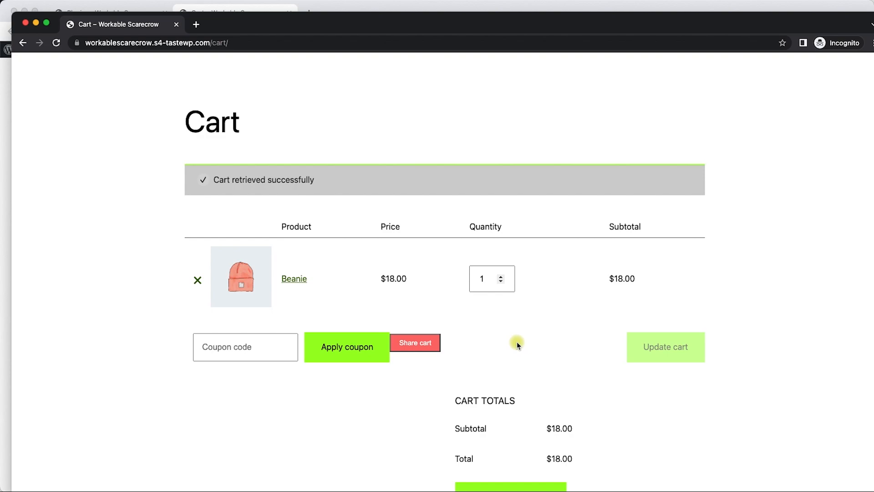
mouse_move(345, 210)
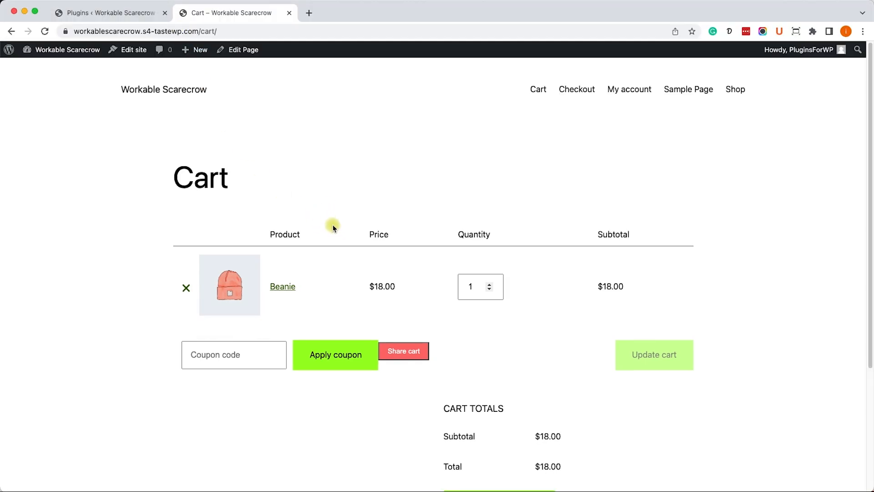
mouse_move(202, 140)
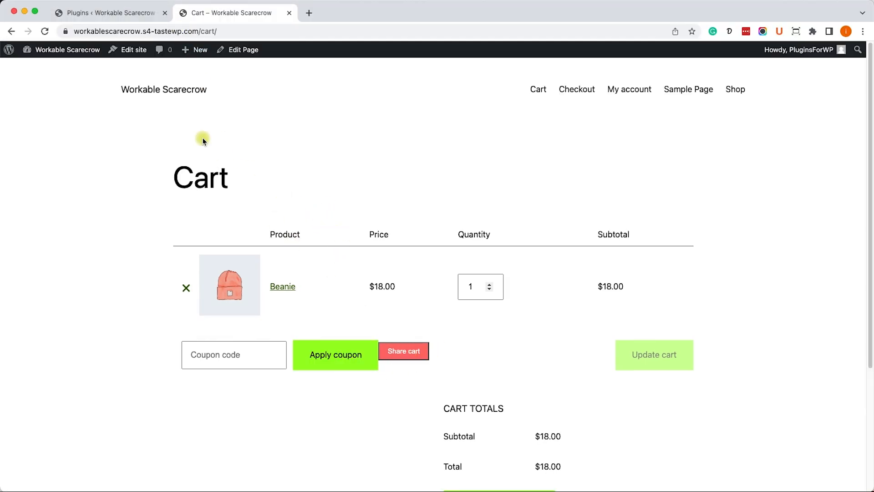
Open the Cart Share & Save settings and pick a yellow button background color.
click(109, 13)
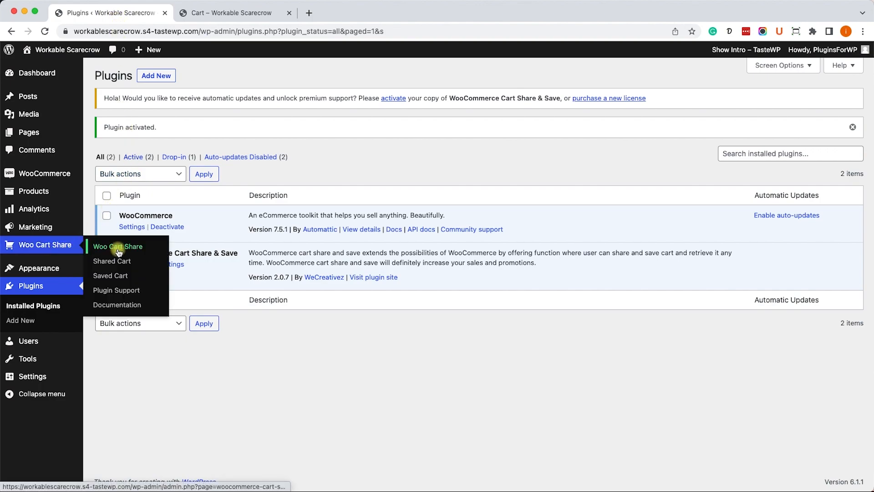
click(117, 247)
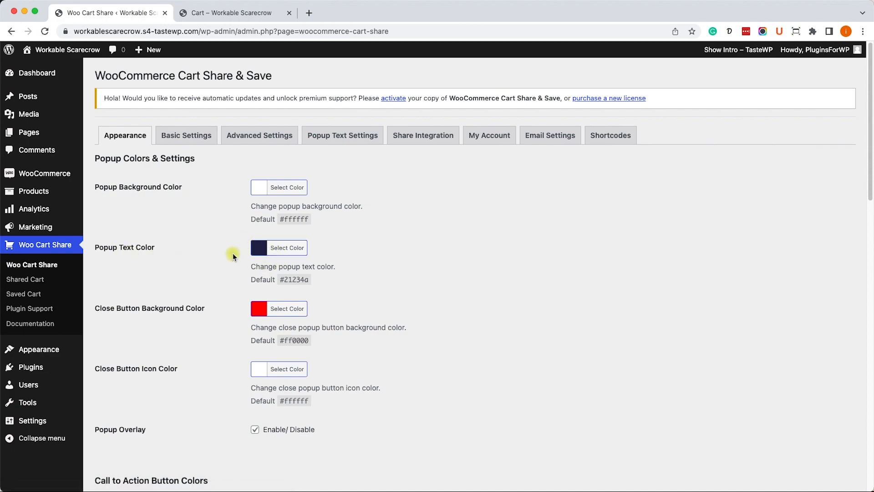
scroll(down, 3)
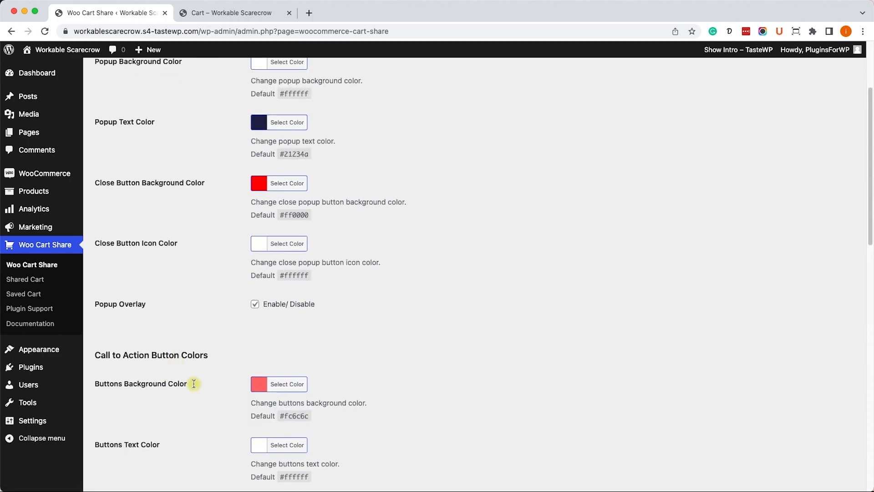
click(288, 383)
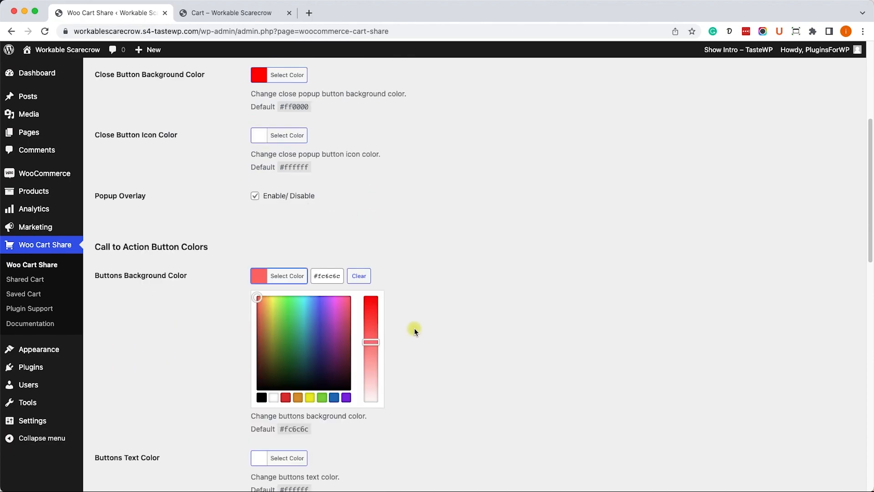
click(273, 300)
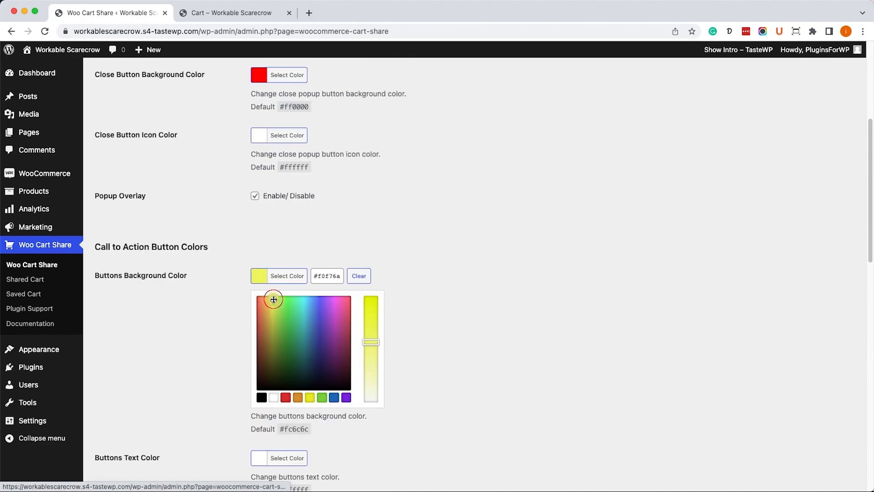
click(432, 278)
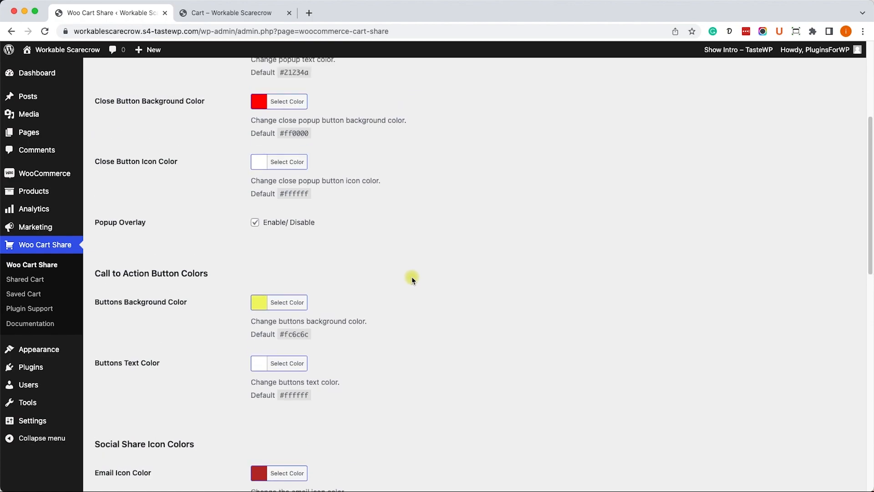
Set the popup background color to purple and save the appearance settings.
scroll(up, 3)
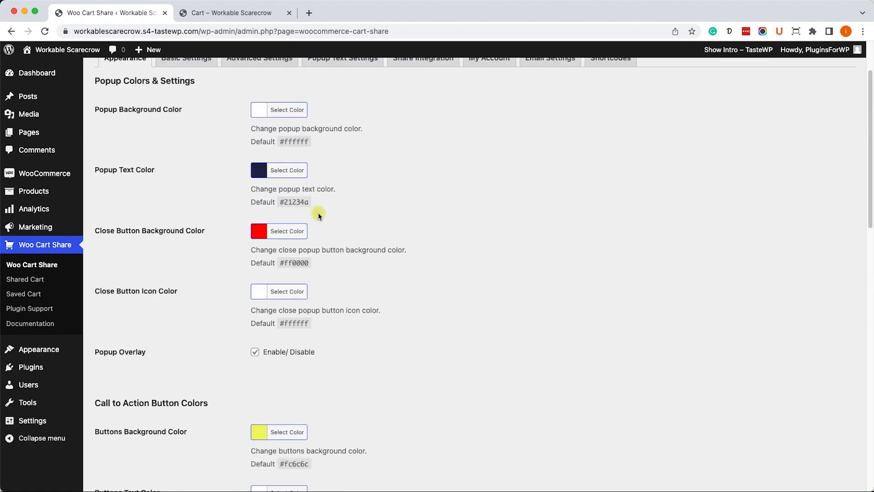
click(287, 109)
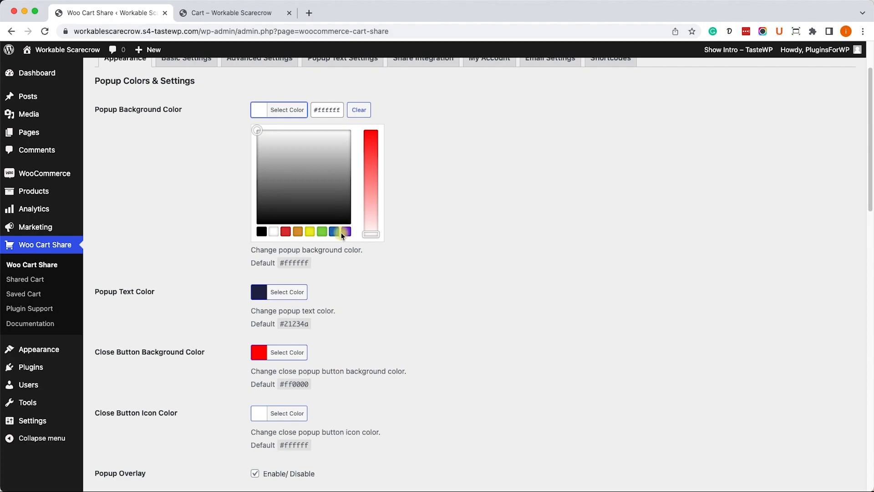
scroll(down, 3)
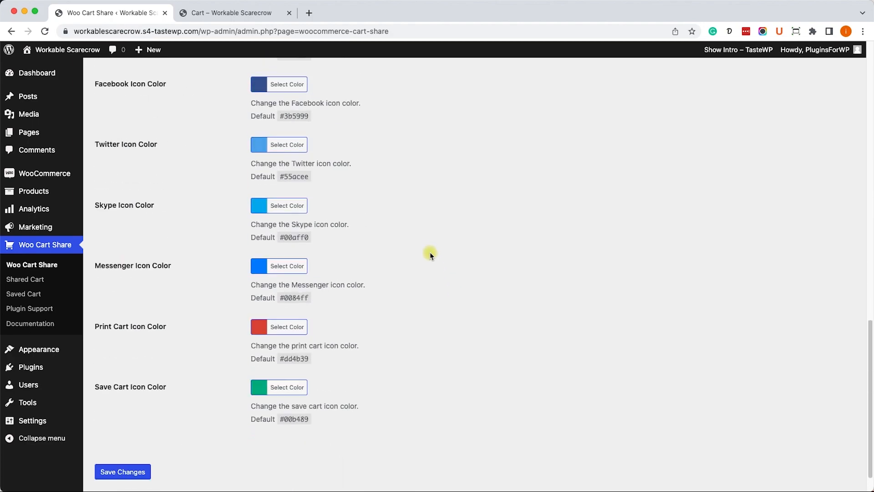
click(122, 472)
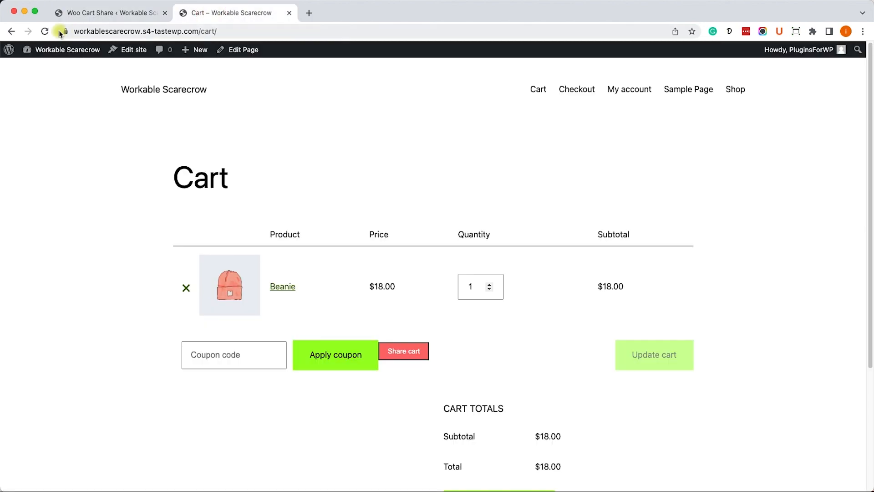
mouse_move(403, 351)
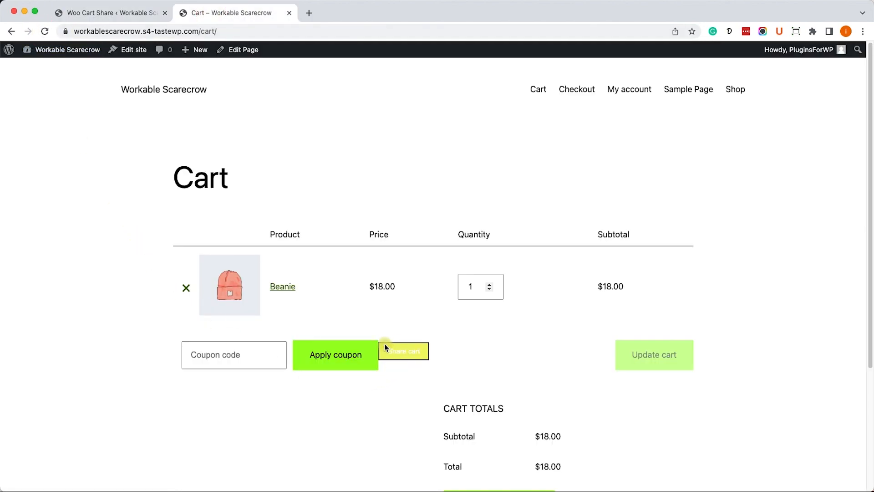
click(402, 350)
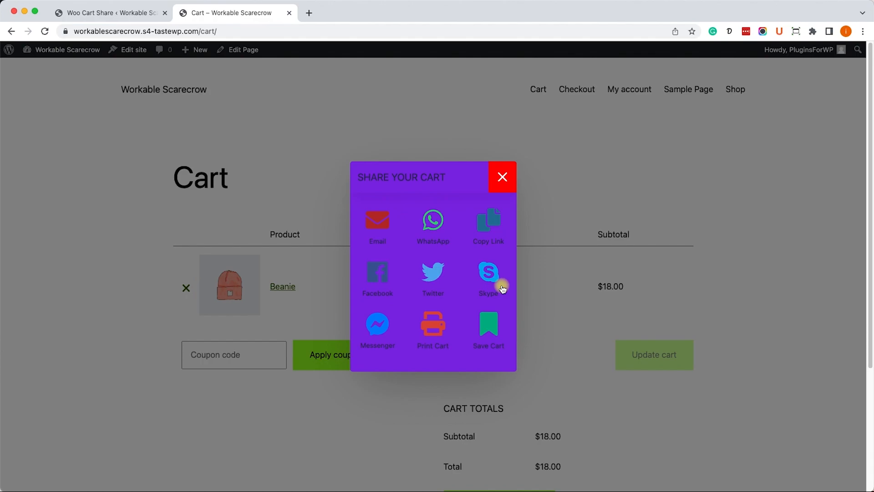
click(501, 177)
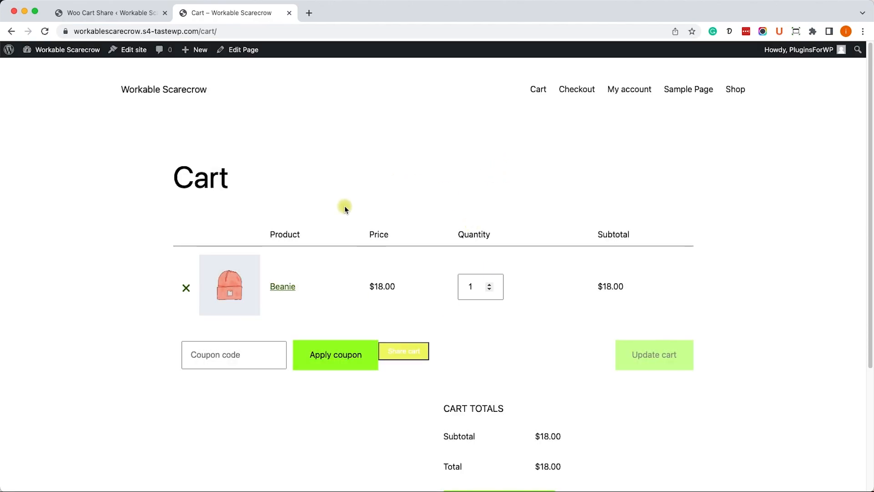
mouse_move(117, 12)
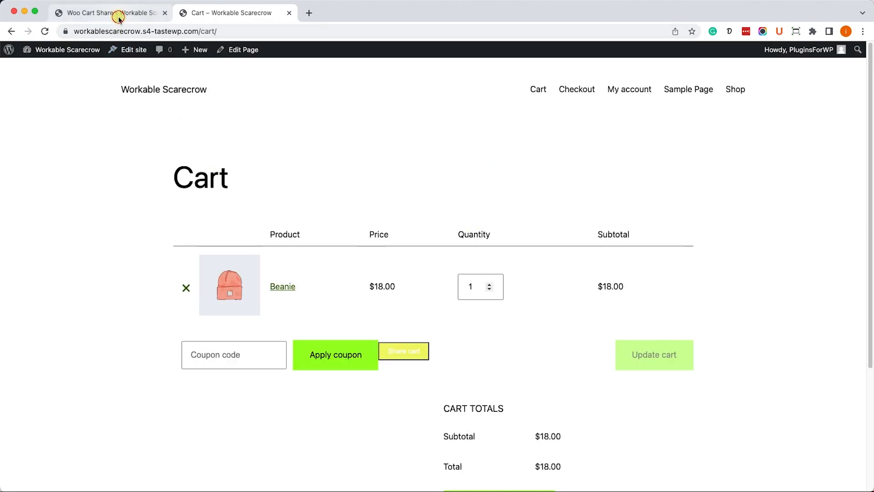
Open the plugin's Basic Settings and expand the Button Location options.
click(90, 13)
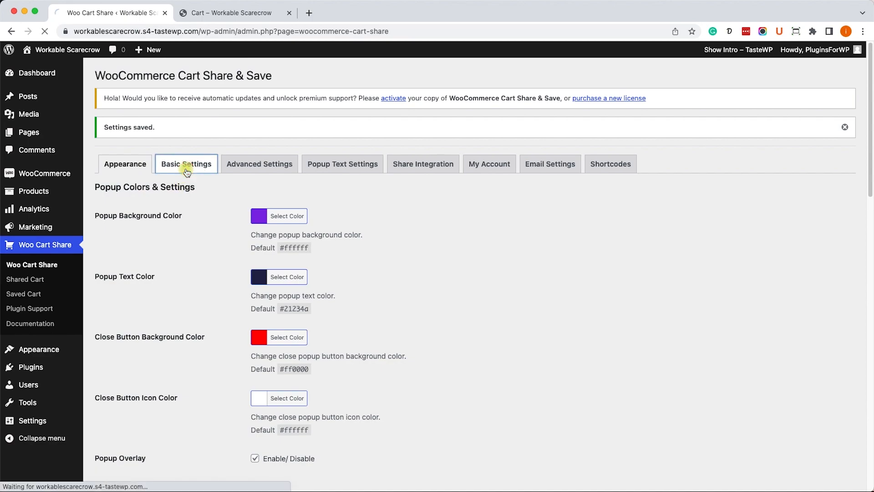
click(186, 163)
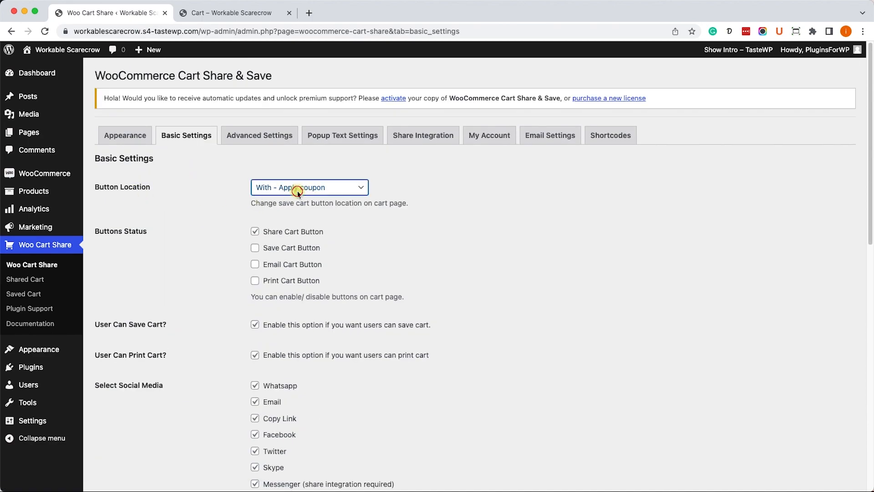
click(309, 187)
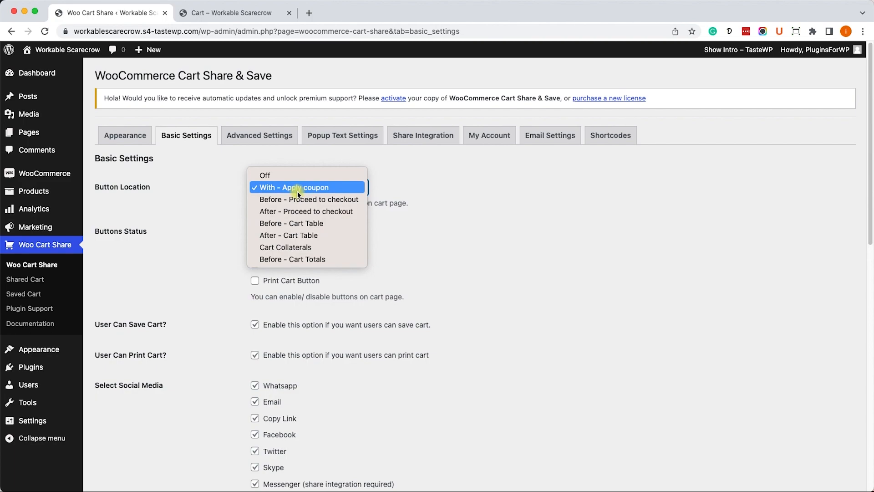
mouse_move(309, 199)
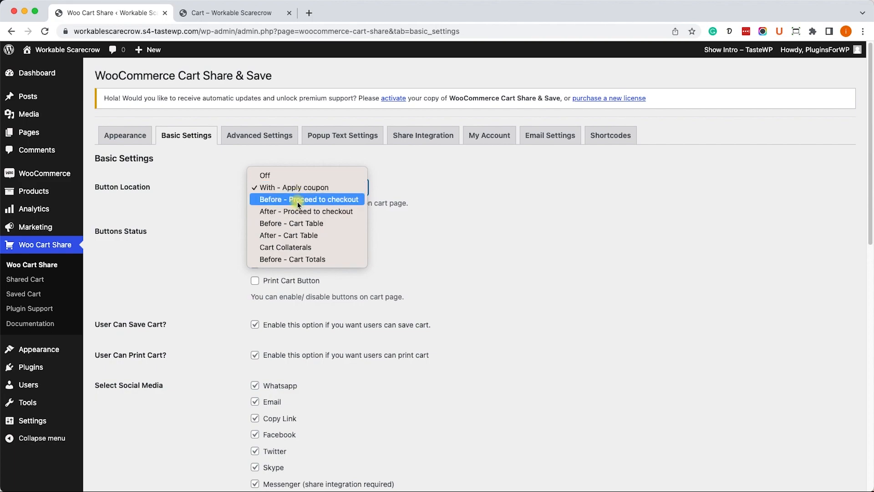
mouse_move(301, 235)
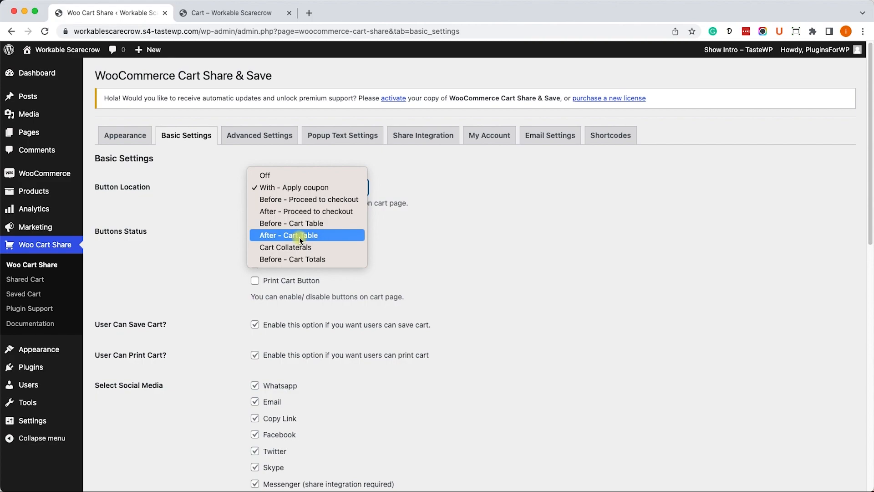
mouse_move(308, 258)
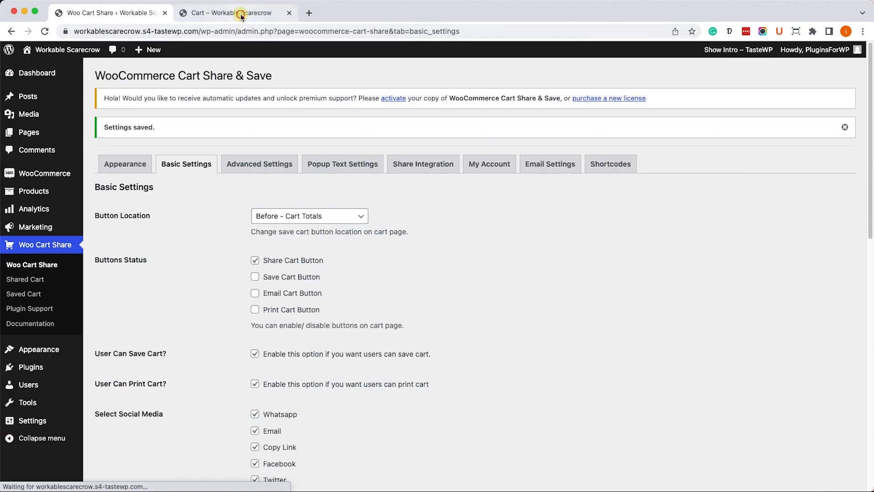
Switch to the Cart tab showing the Share cart button above cart totals.
click(235, 13)
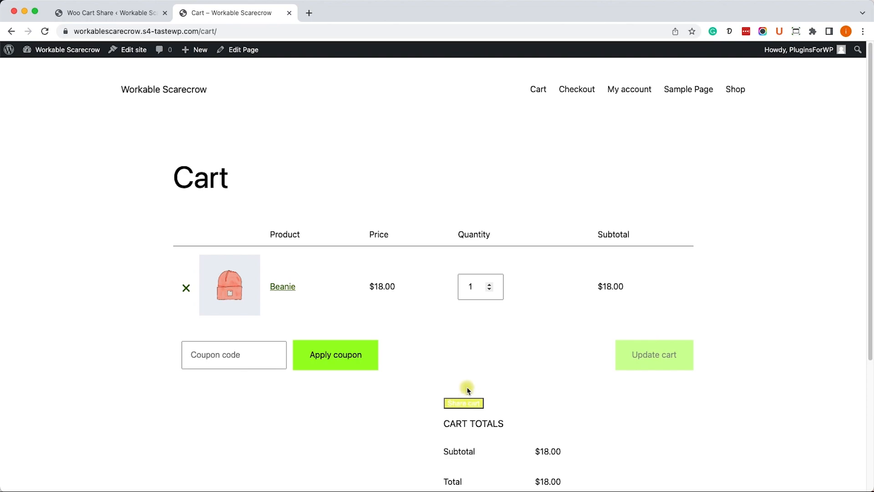
mouse_move(546, 300)
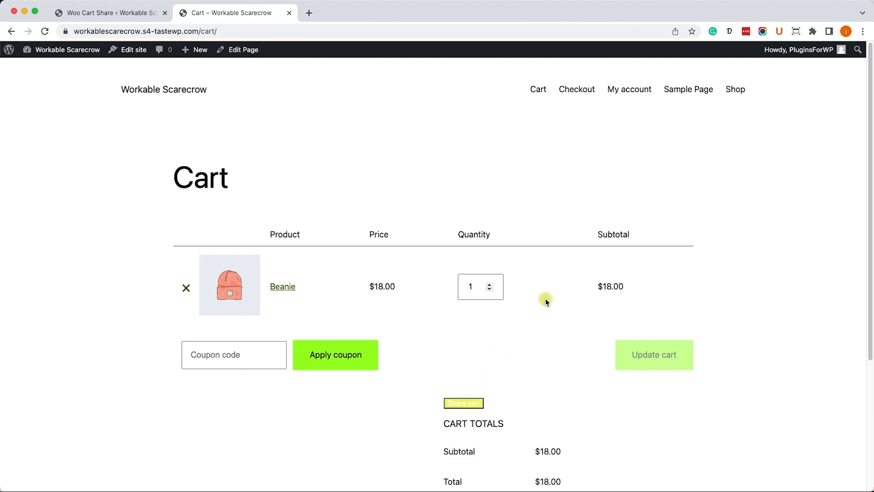
mouse_move(629, 90)
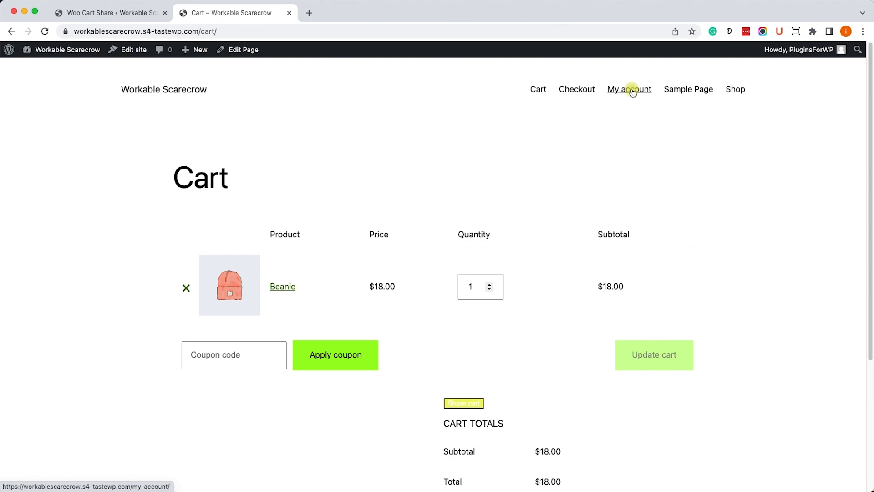
Open My account's empty Saved Cart section, then return to the plugin settings tab.
click(629, 89)
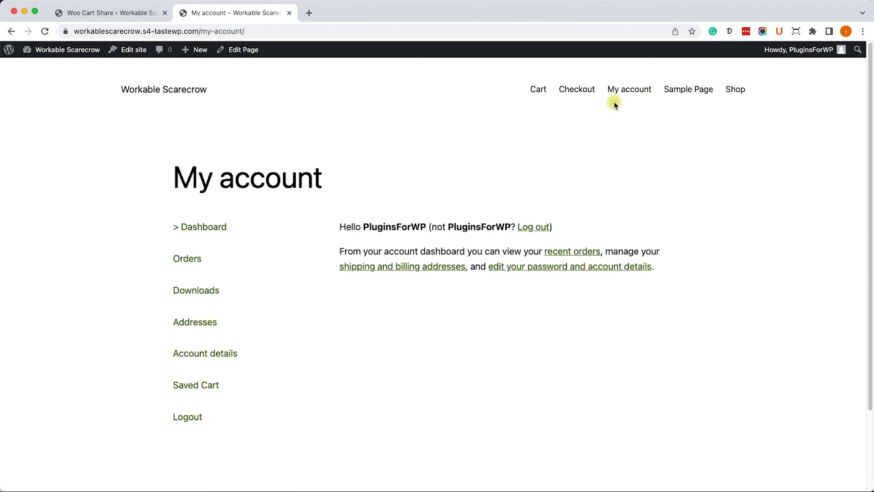
mouse_move(306, 329)
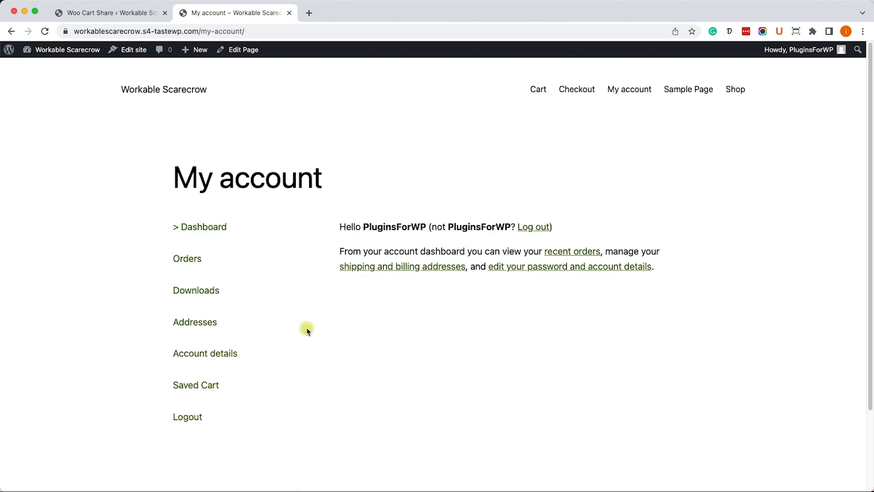
click(196, 384)
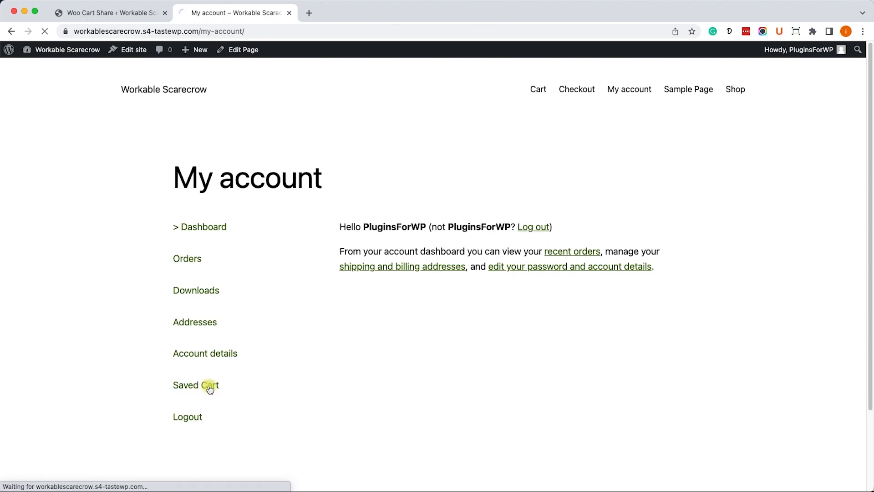
click(196, 385)
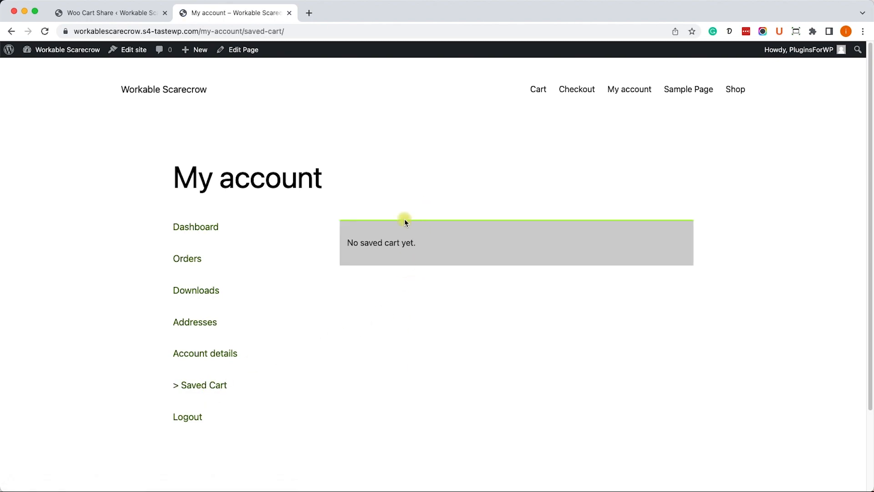
mouse_move(403, 217)
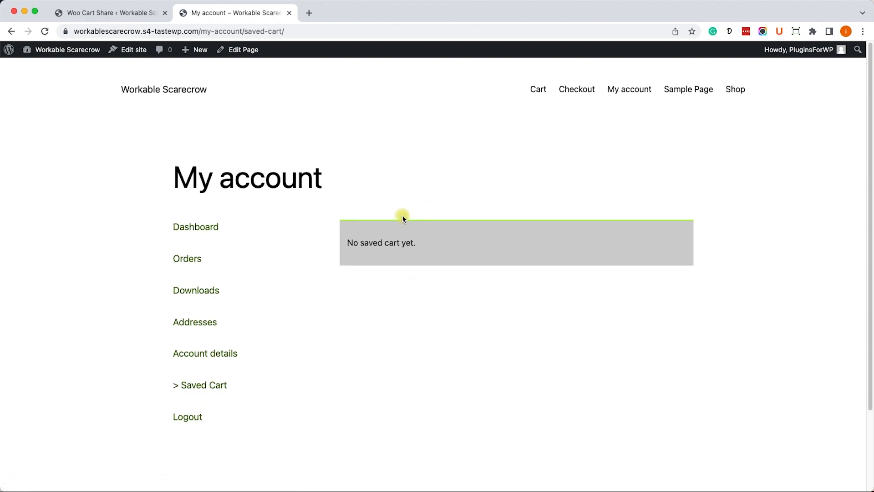
click(110, 13)
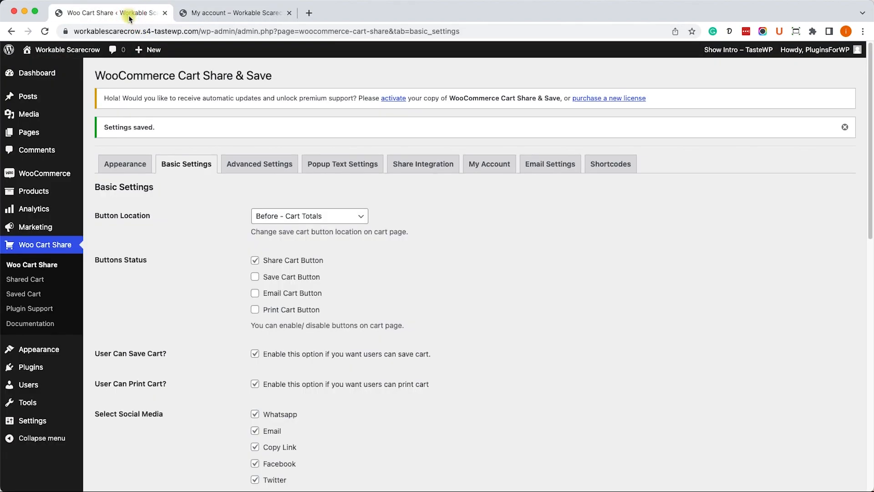
In the plugin's My Account settings, leave Tab Name blank, then return to My account.
click(489, 164)
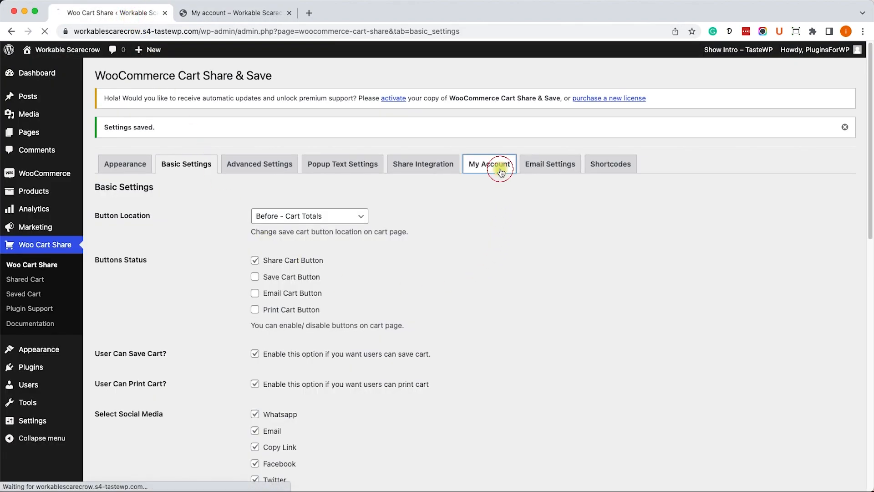
click(489, 164)
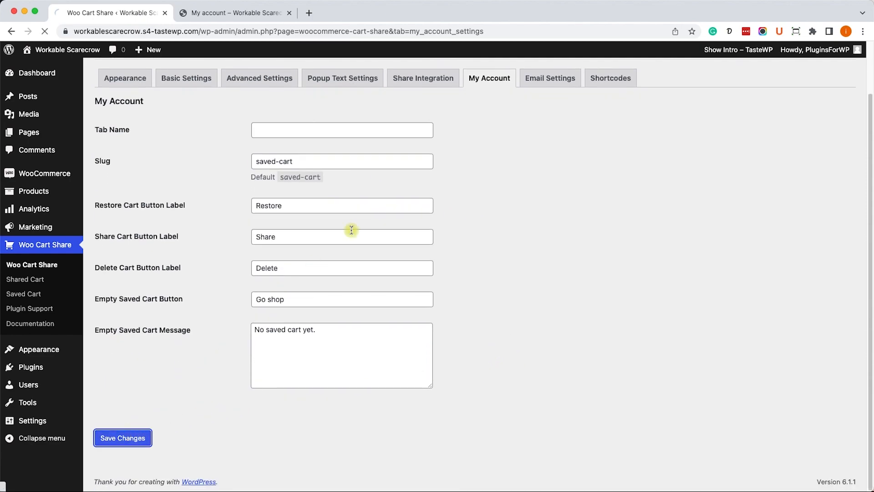
click(234, 12)
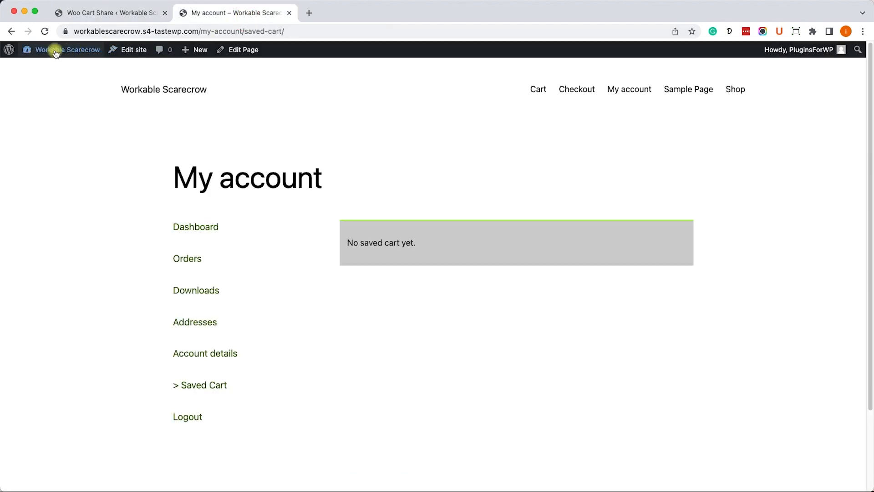
Reload My account, check Dashboard shows no Saved Cart link, then return to the cart.
click(203, 385)
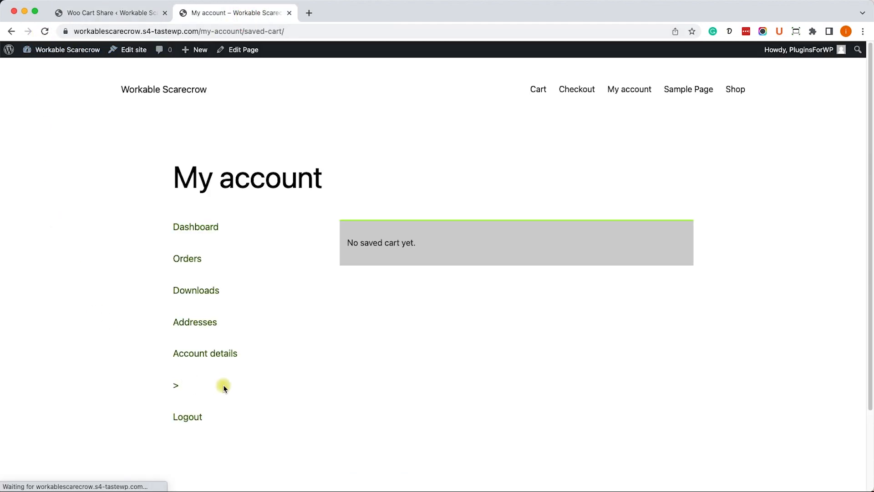
mouse_move(198, 293)
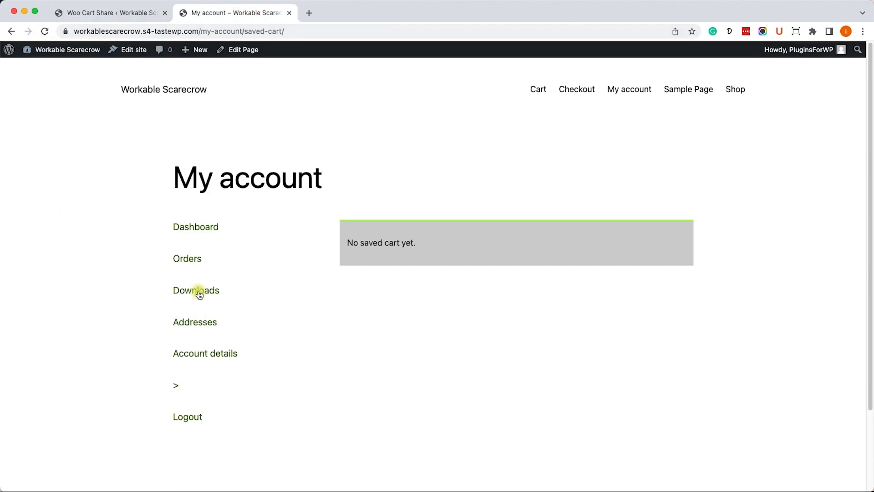
click(196, 226)
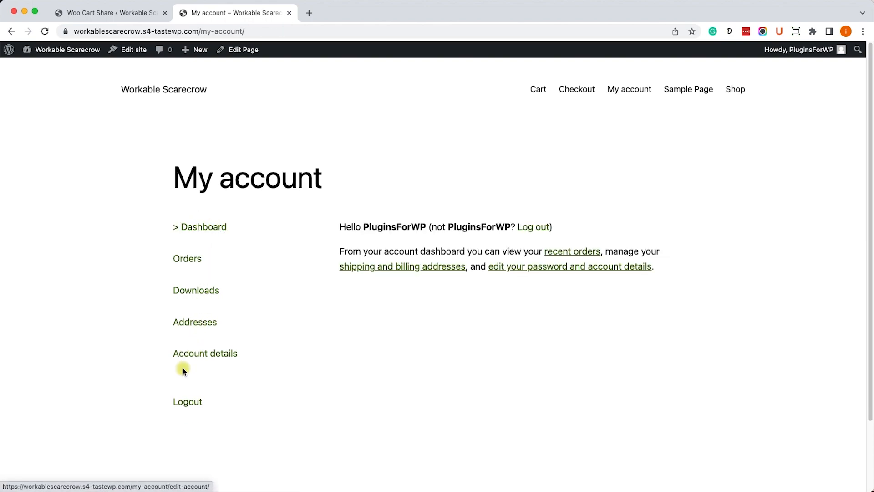
mouse_move(213, 237)
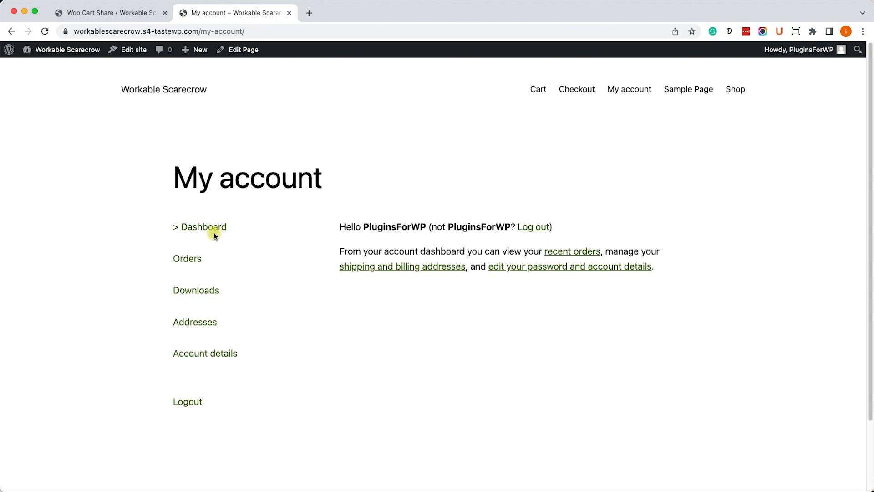
click(537, 89)
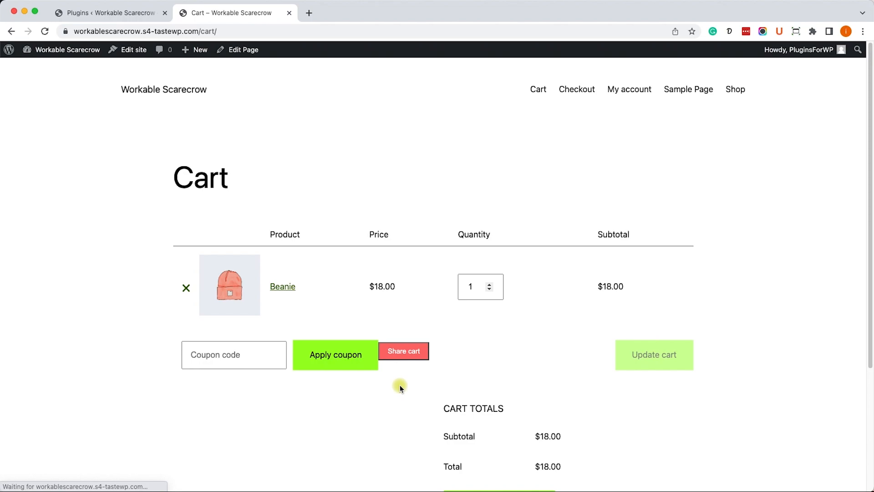
Switch to the Cart tab and reload it to show the single $18.00 Beanie.
click(403, 351)
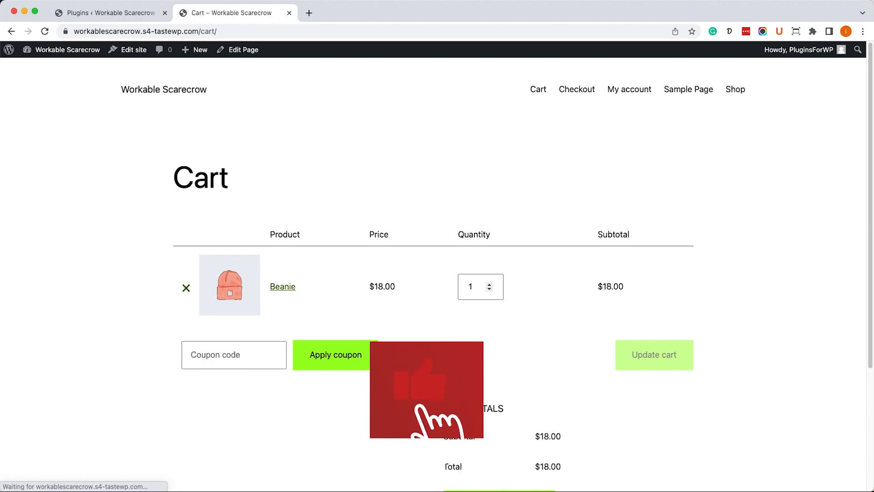